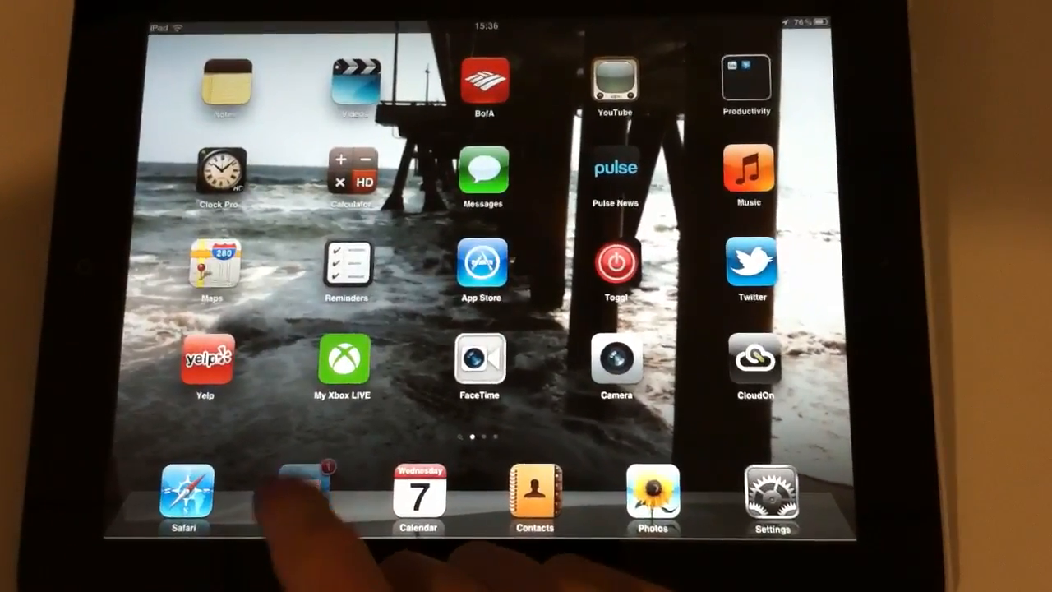
Launch Mail from the dock to view the forwarded message about the photo.
{"action": "left_click", "coordinate": [292, 490]}
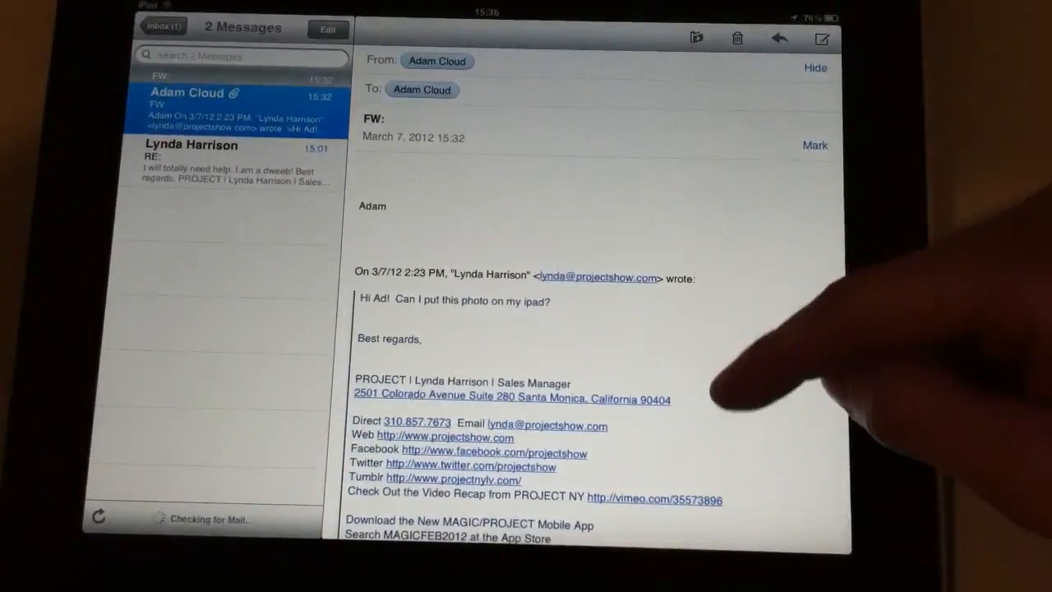
{"action": "scroll", "scroll_direction": "down", "scroll_amount": 3}
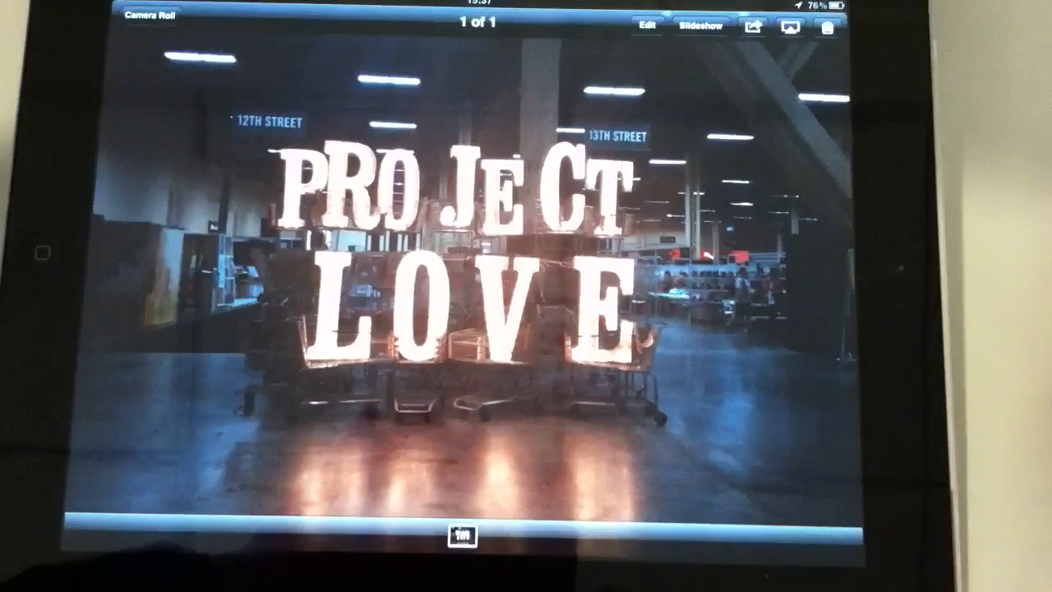
Show the share options for the saved PROJECT LOVE photo in Camera Roll.
{"action": "left_click", "coordinate": [753, 26]}
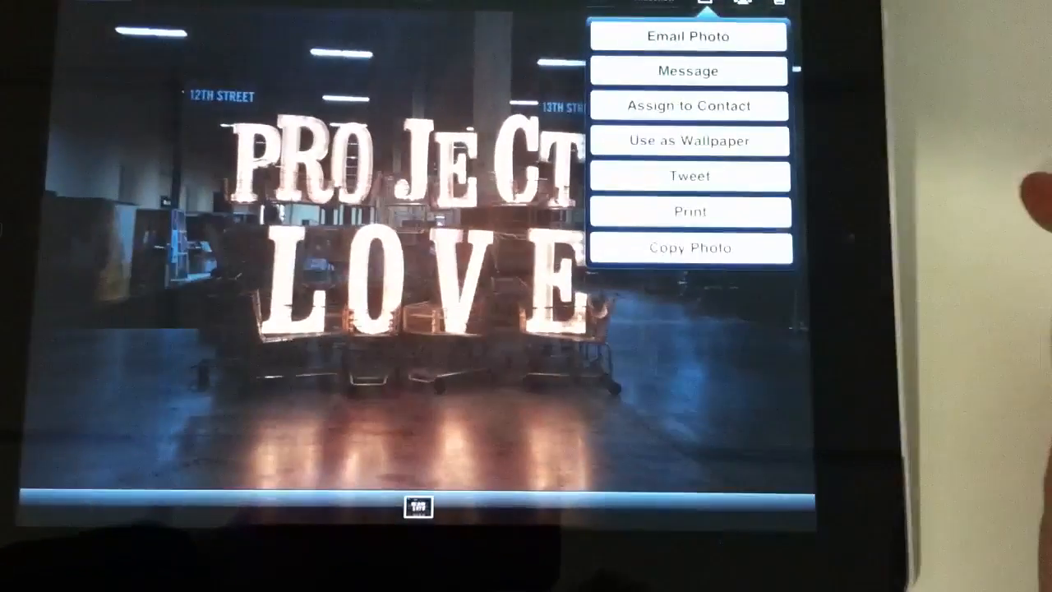